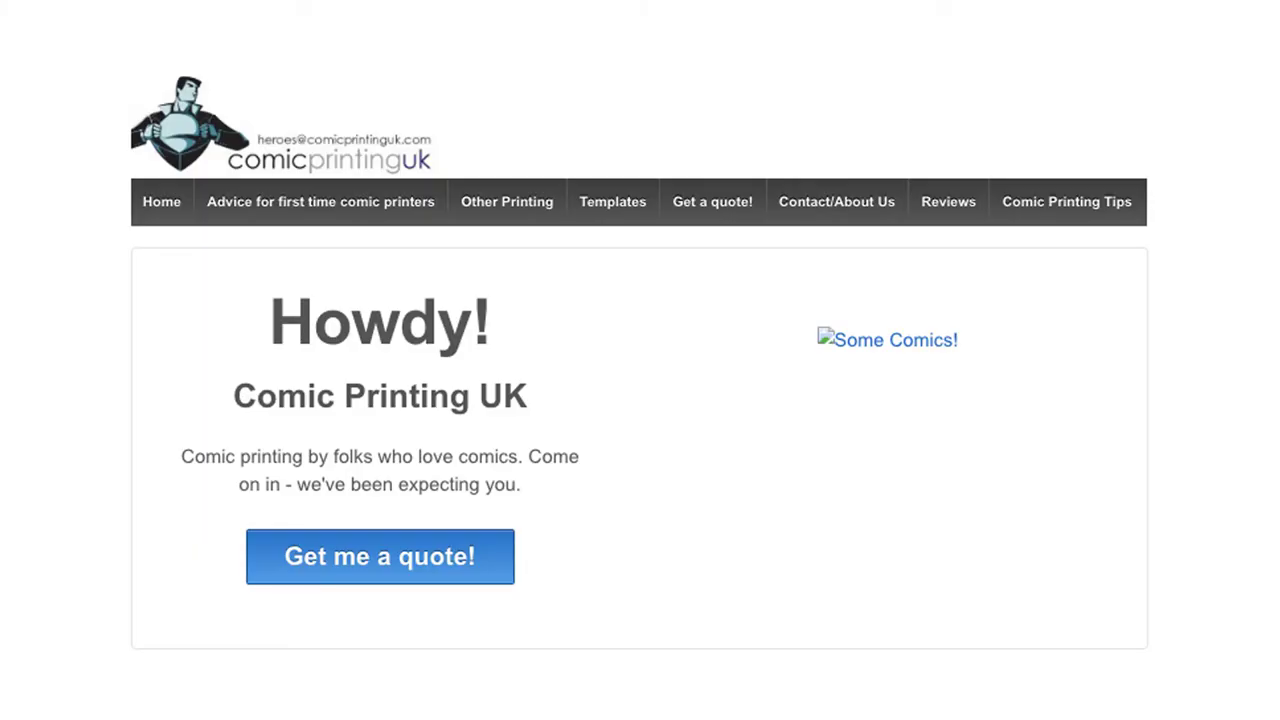
- Go to the Templates page showing saddle-stitched comic bleed, trim and safe-area sizes
left_click(612, 201)
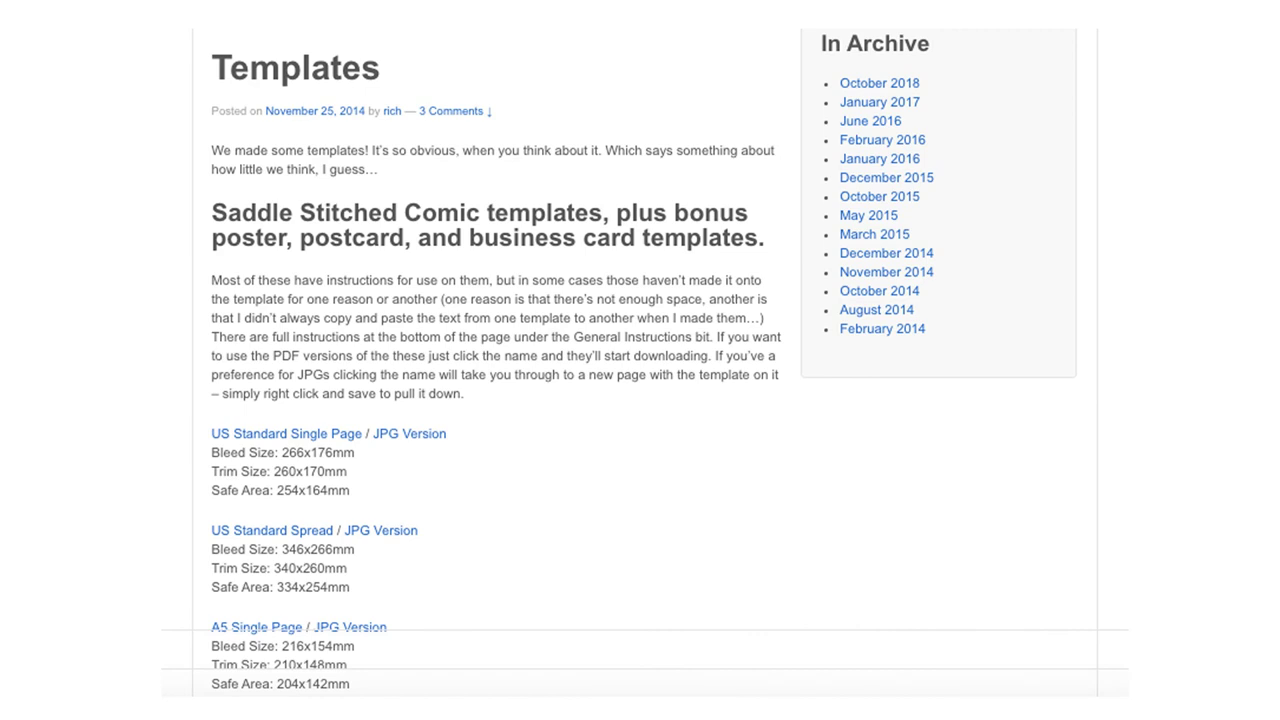